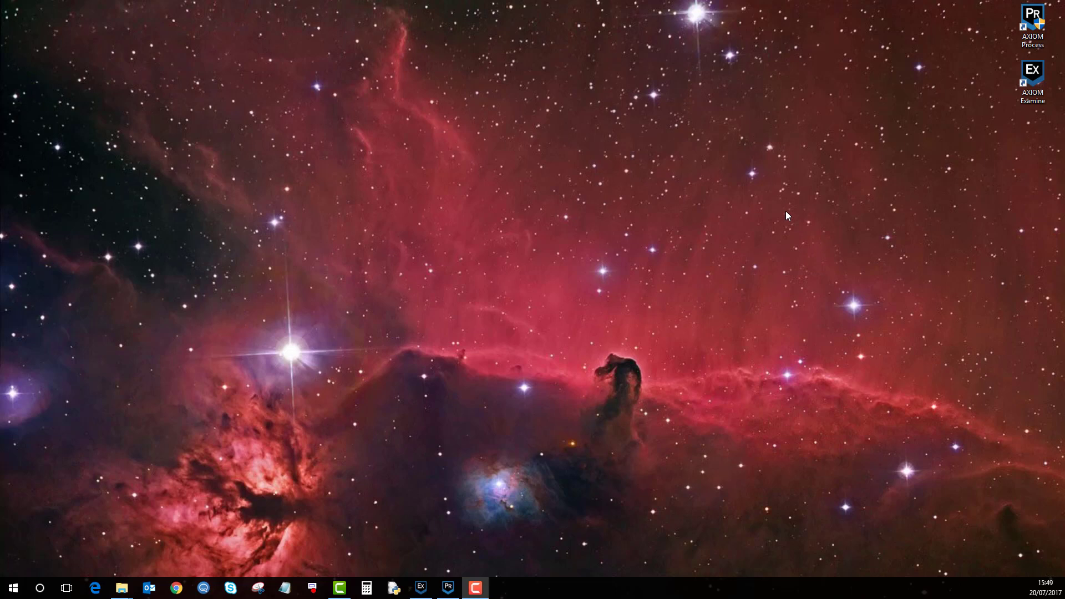
{"action": "mouse_move", "coordinate": [787, 222]}
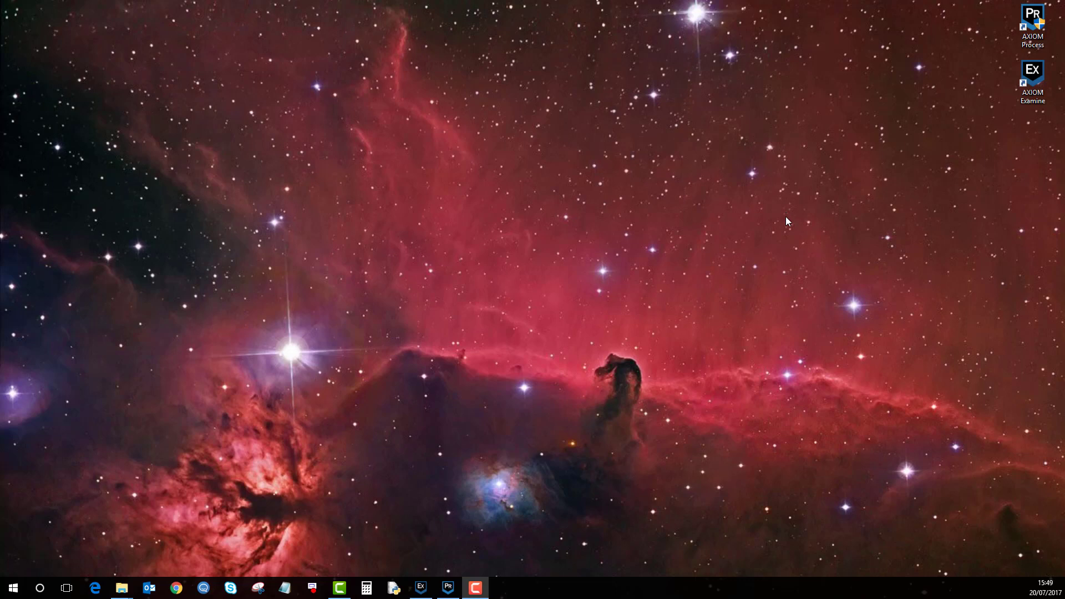
{"action": "mouse_move", "coordinate": [625, 267]}
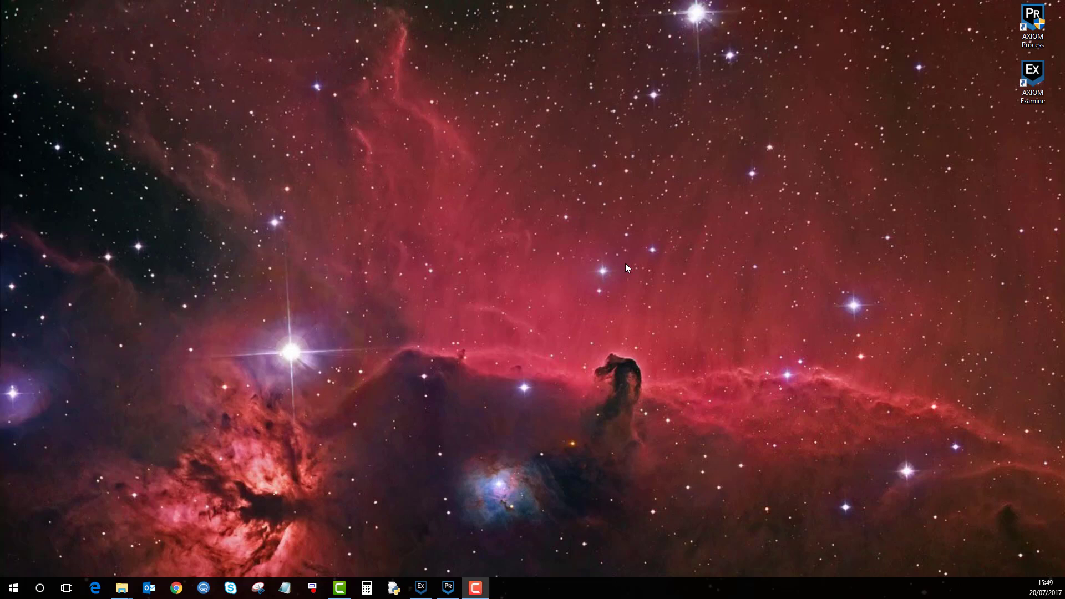
{"action": "mouse_move", "coordinate": [422, 518]}
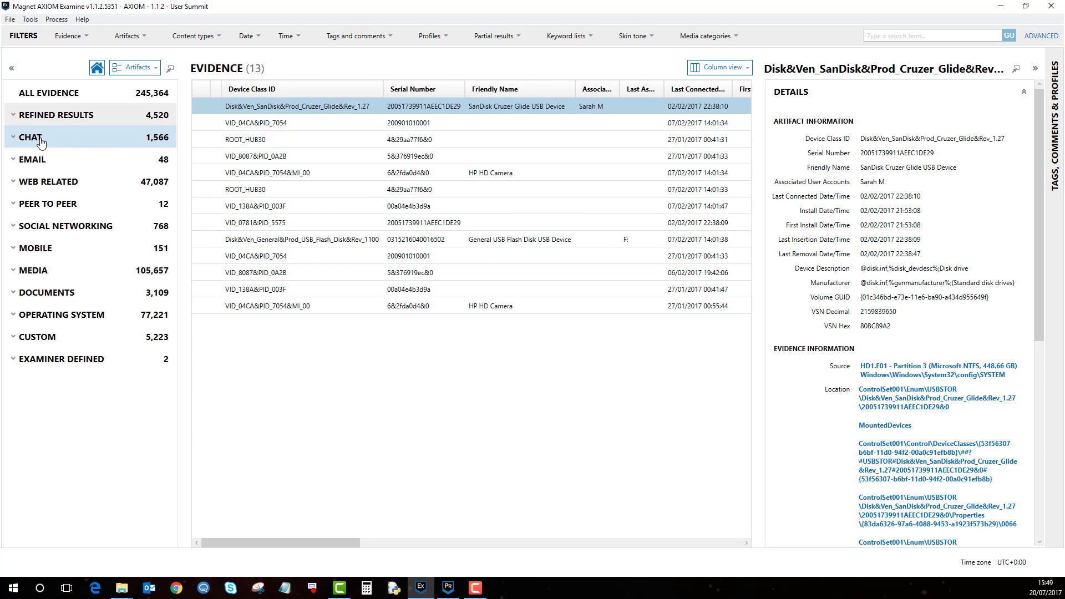
Expand Chat, list the 59 Skype chat messages, and scroll the first message's details to its main.db source
{"action": "left_click", "coordinate": [30, 137]}
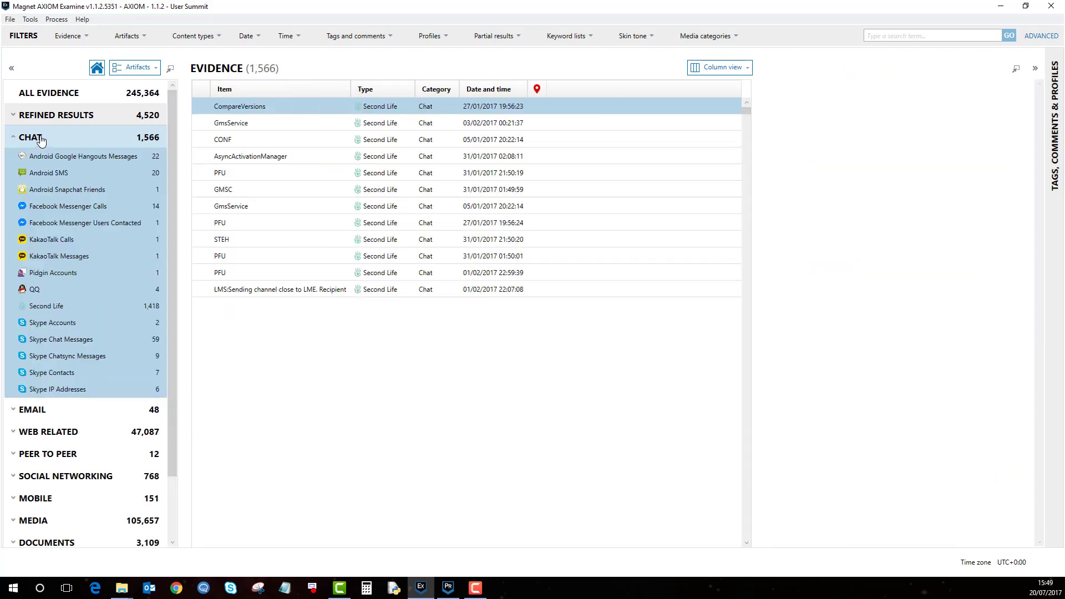
{"action": "left_click", "coordinate": [239, 106]}
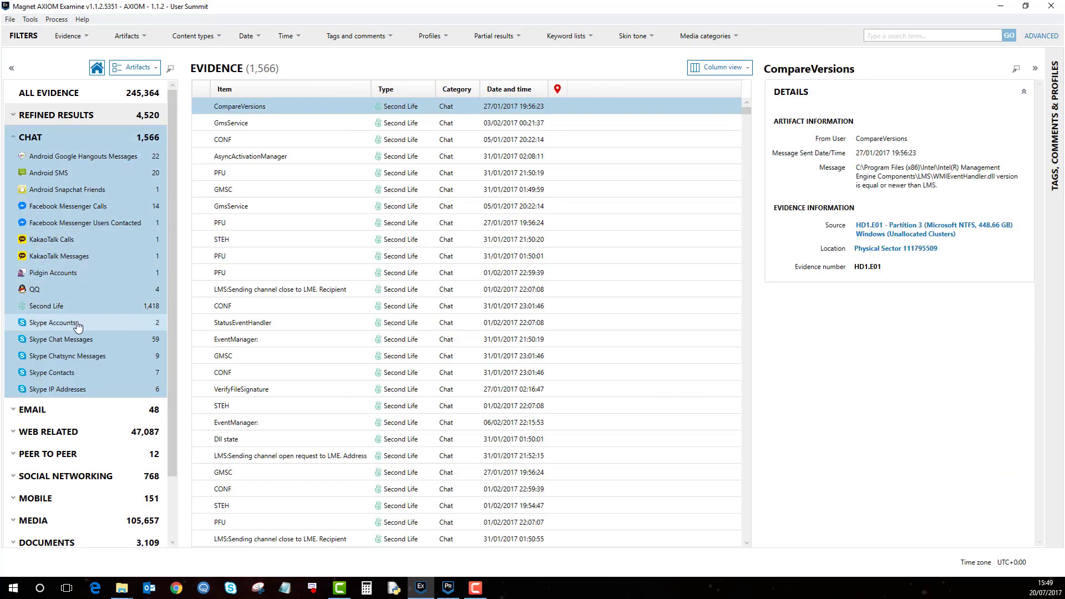
{"action": "mouse_move", "coordinate": [82, 342]}
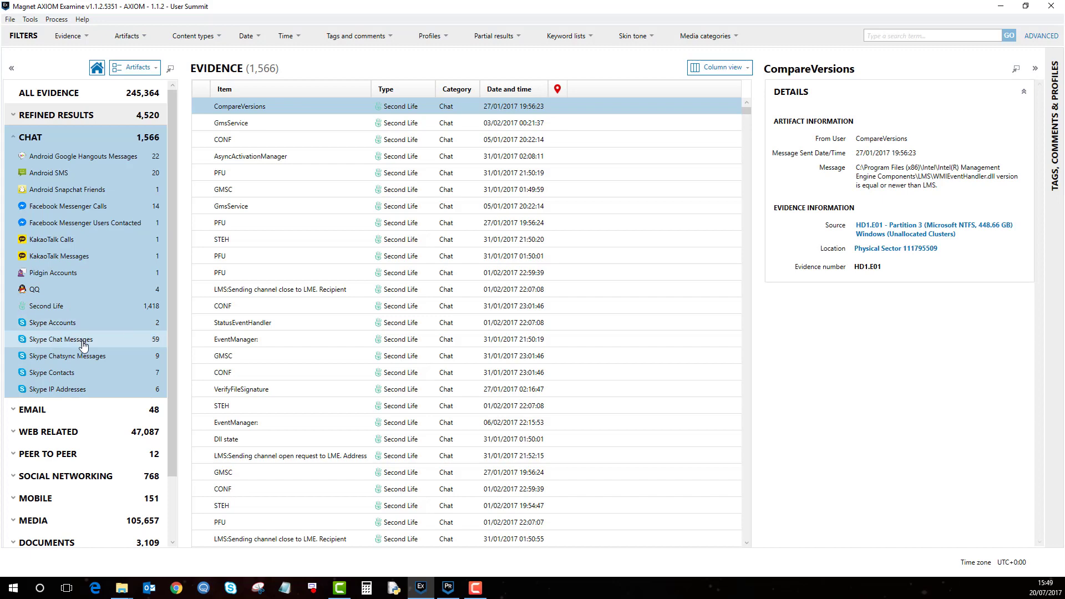
{"action": "left_click", "coordinate": [61, 339]}
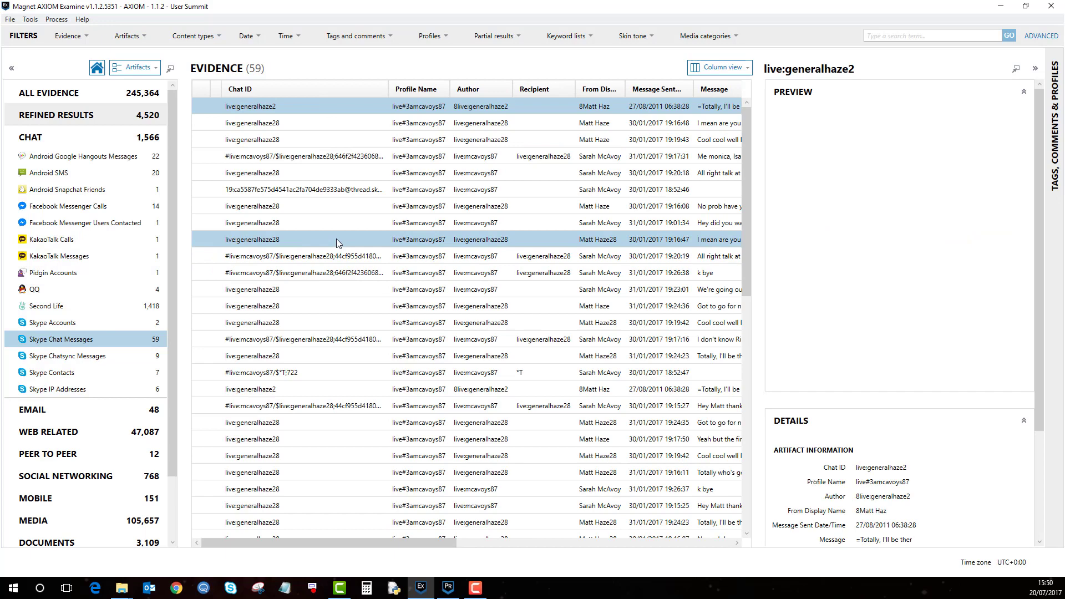
{"action": "left_click", "coordinate": [305, 106]}
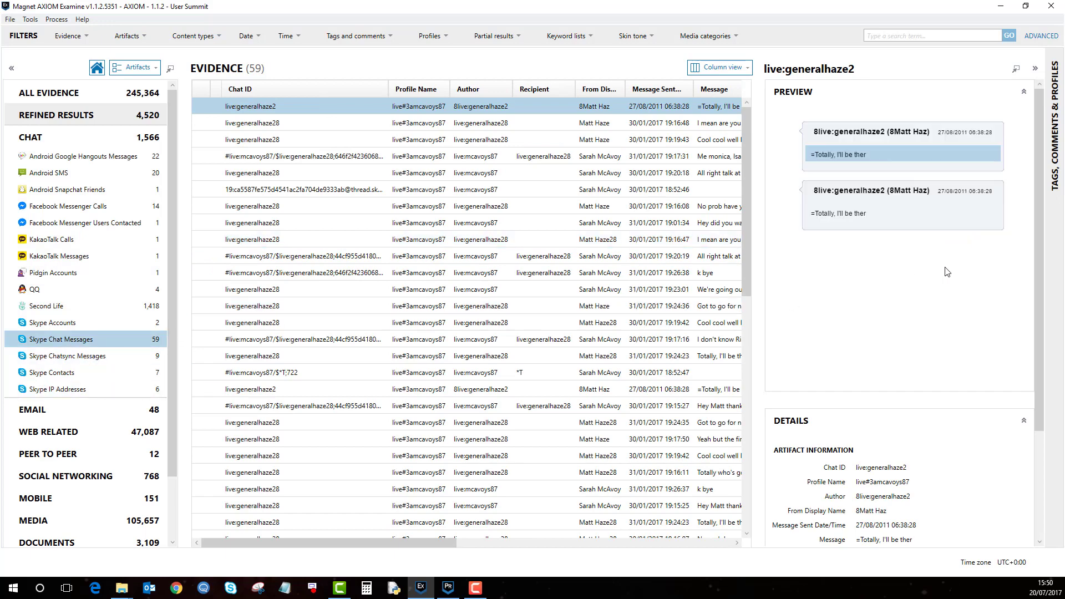
{"action": "scroll", "scroll_direction": "down", "scroll_amount": 3}
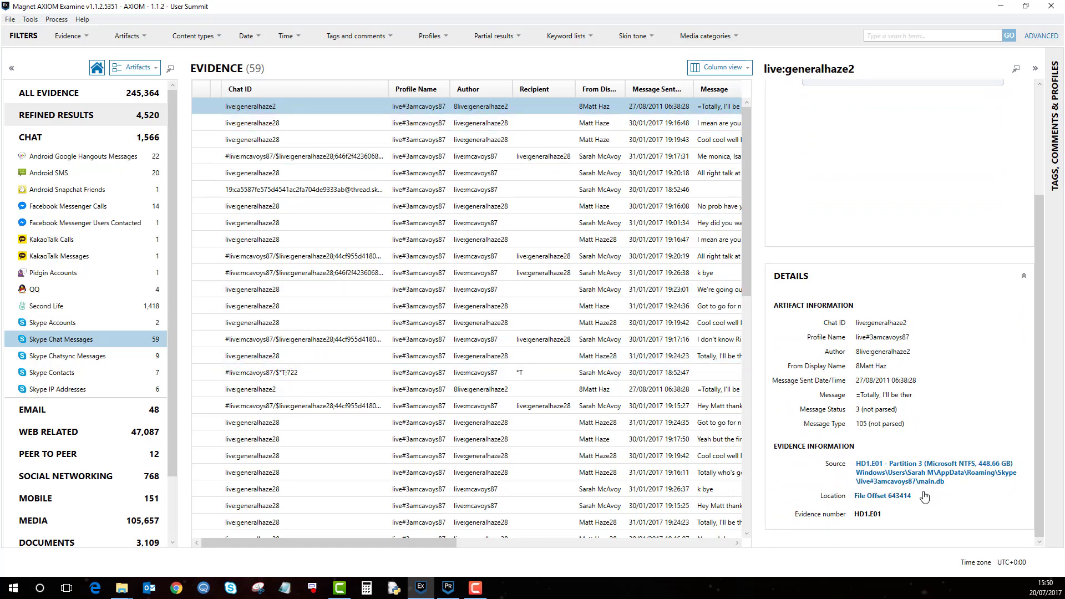
{"action": "mouse_move", "coordinate": [944, 490]}
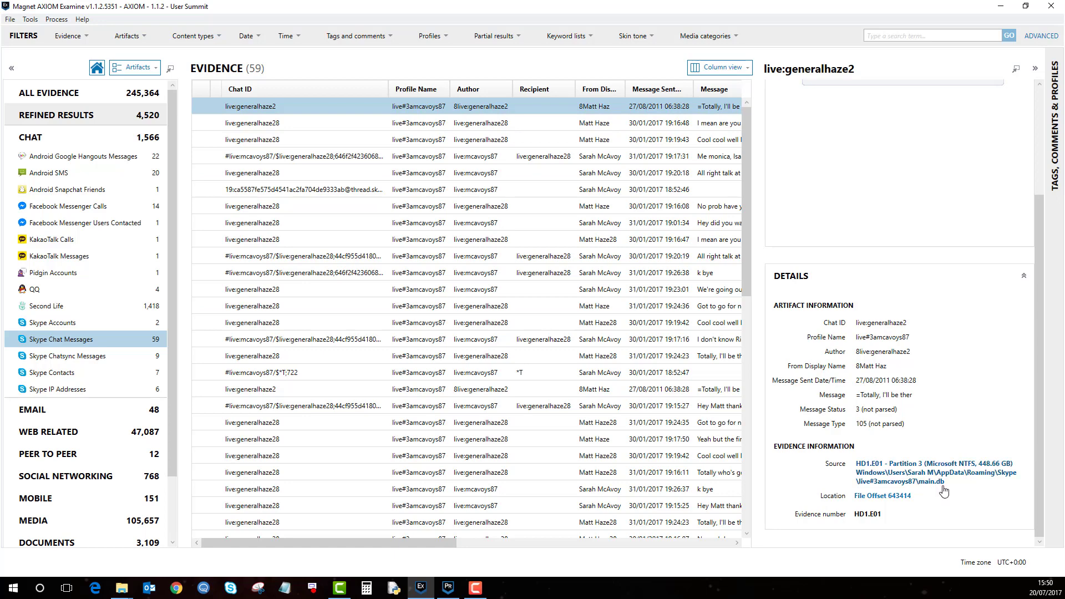
{"action": "mouse_move", "coordinate": [907, 480]}
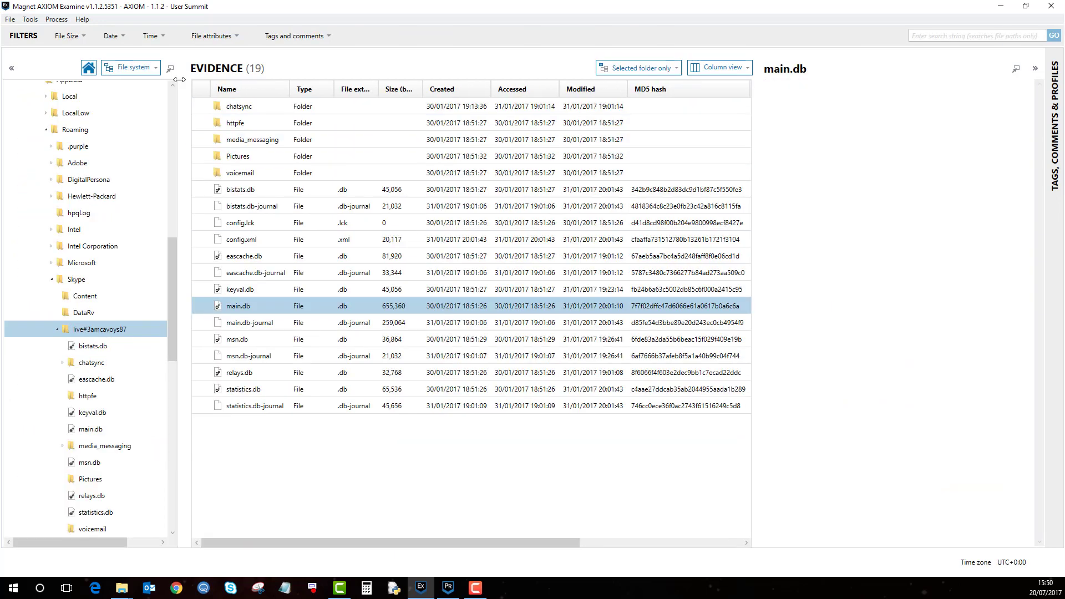
Select main.db in the Skype folder's file list to show its file details and hex content
{"action": "left_click", "coordinate": [236, 305]}
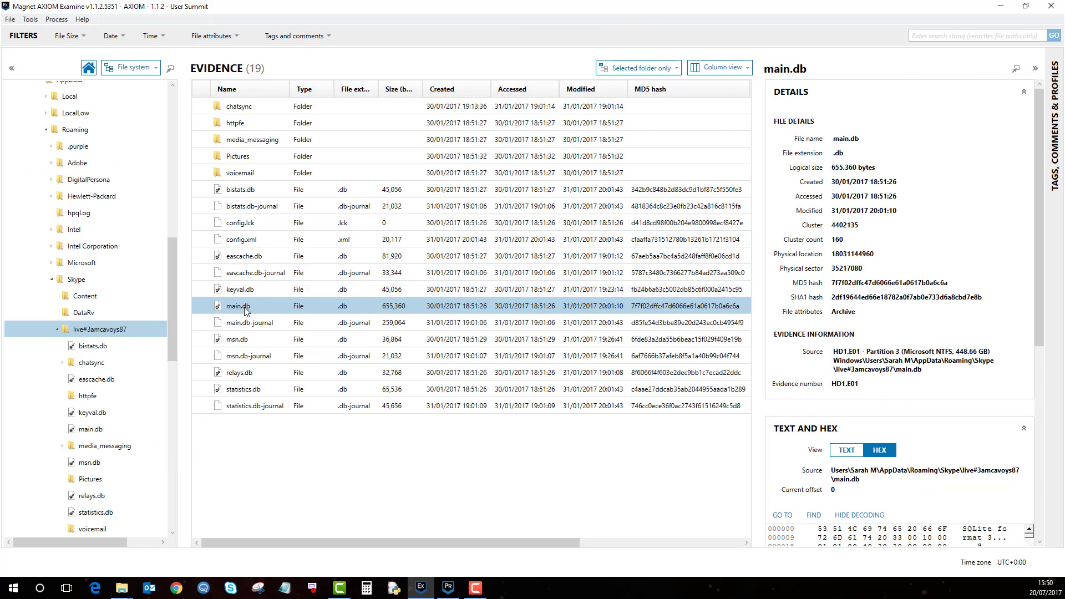
{"action": "mouse_move", "coordinate": [255, 302]}
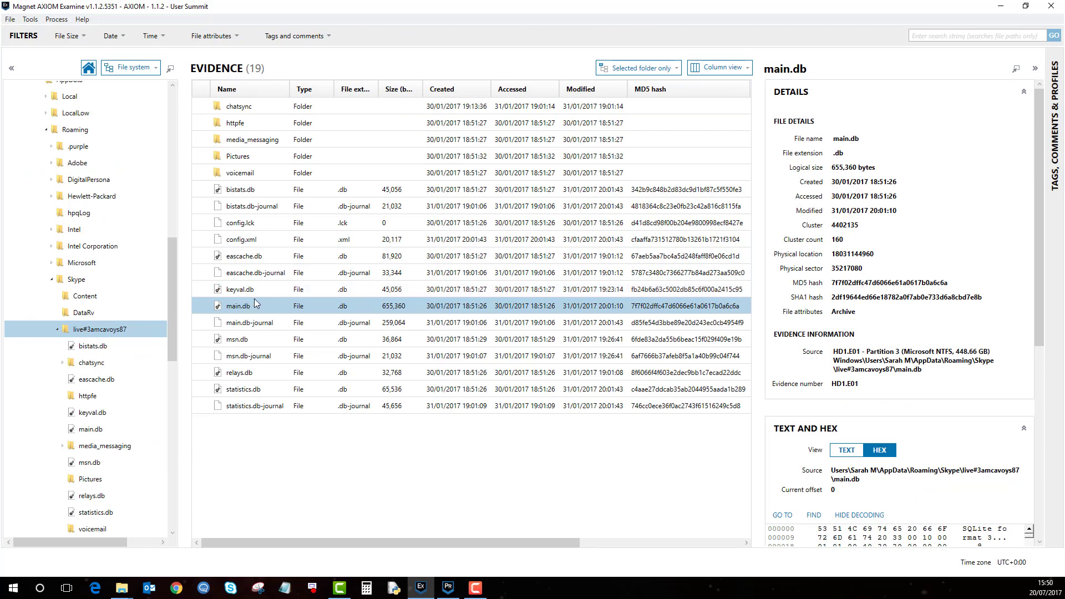
{"action": "mouse_move", "coordinate": [246, 312]}
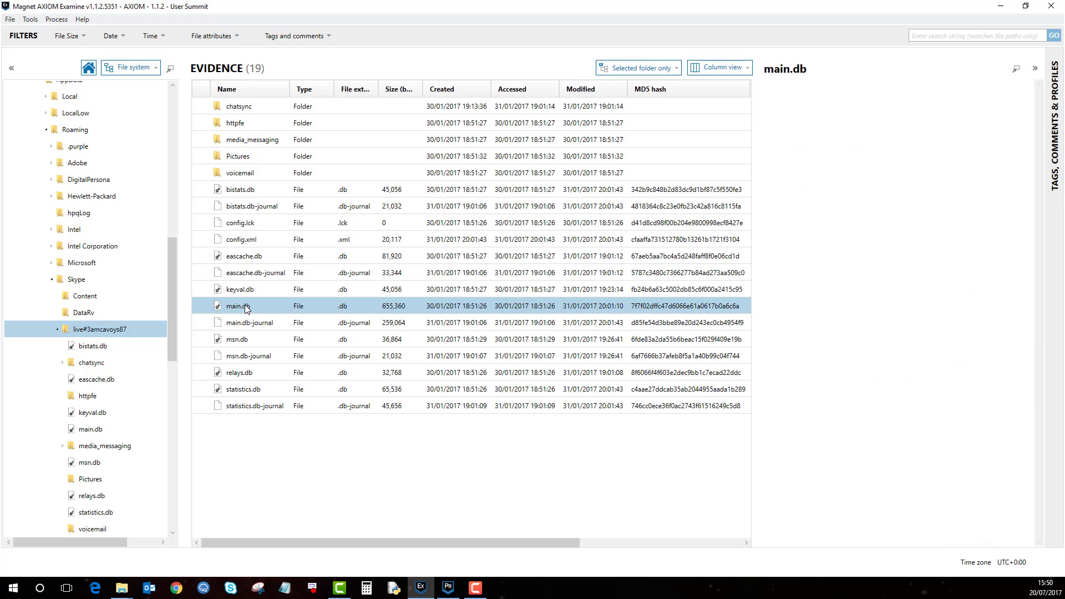
Select main.db in the folder tree to start loading its database tables
{"action": "left_click", "coordinate": [91, 429]}
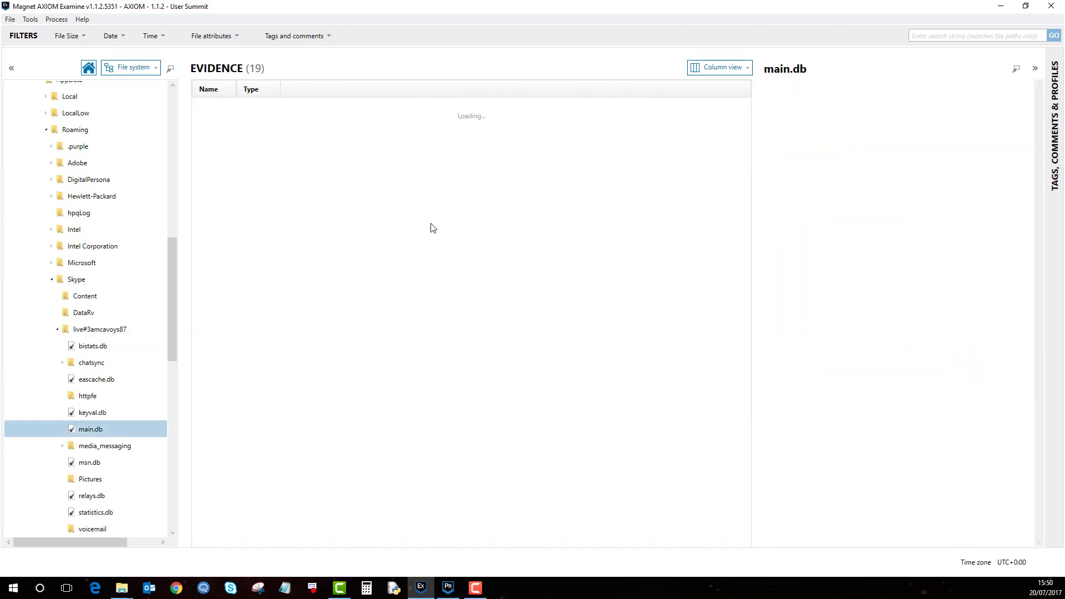
{"action": "mouse_move", "coordinate": [469, 160]}
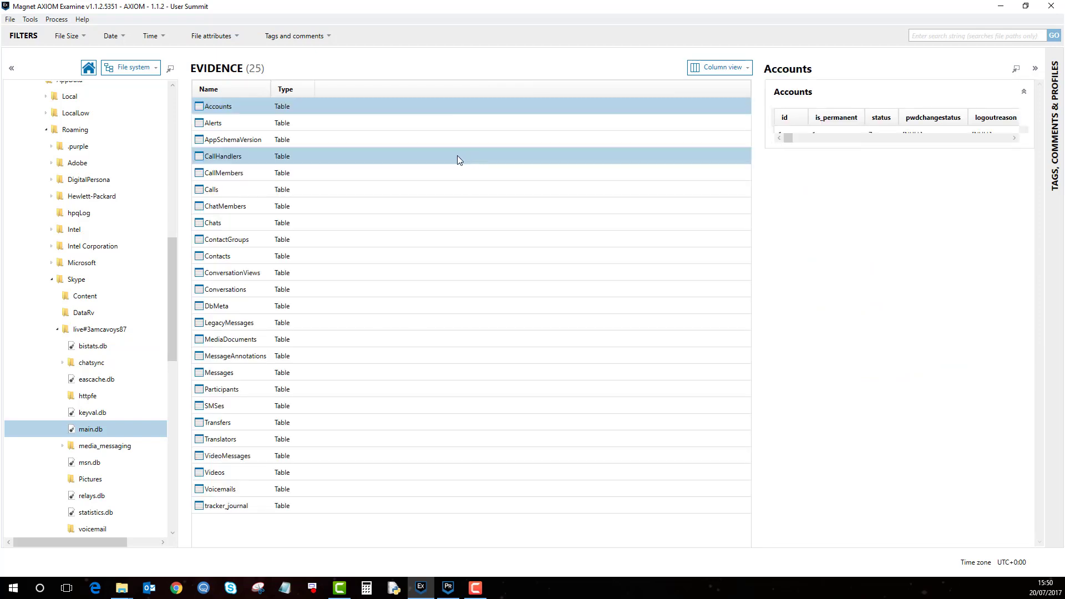
{"action": "mouse_move", "coordinate": [860, 154]}
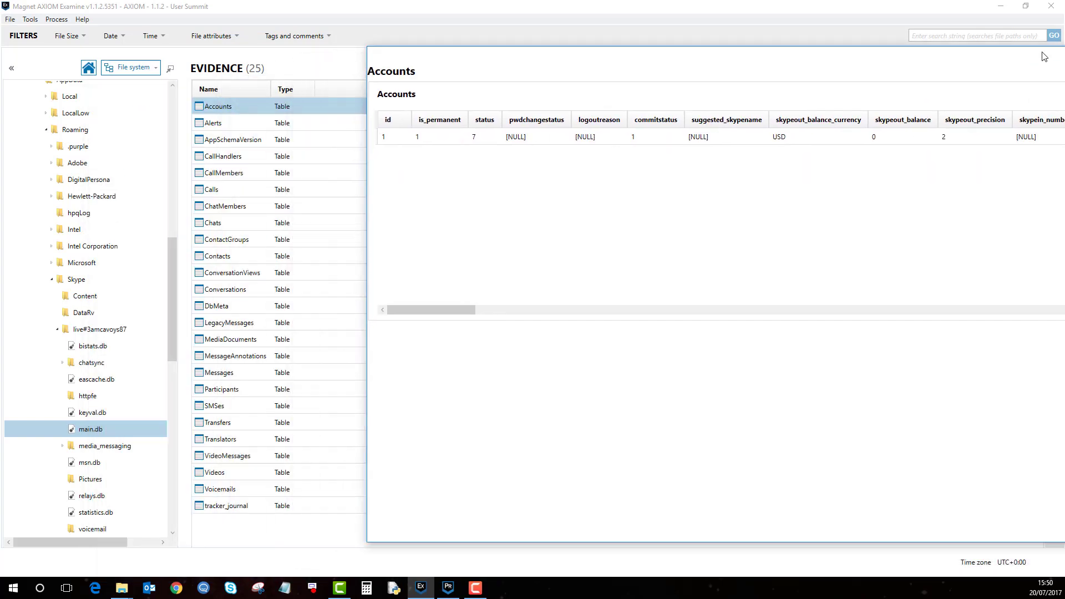
Preview the Contacts, Conversations and Messages table rows of main.db, ending on Messages
{"action": "left_click", "coordinate": [217, 256]}
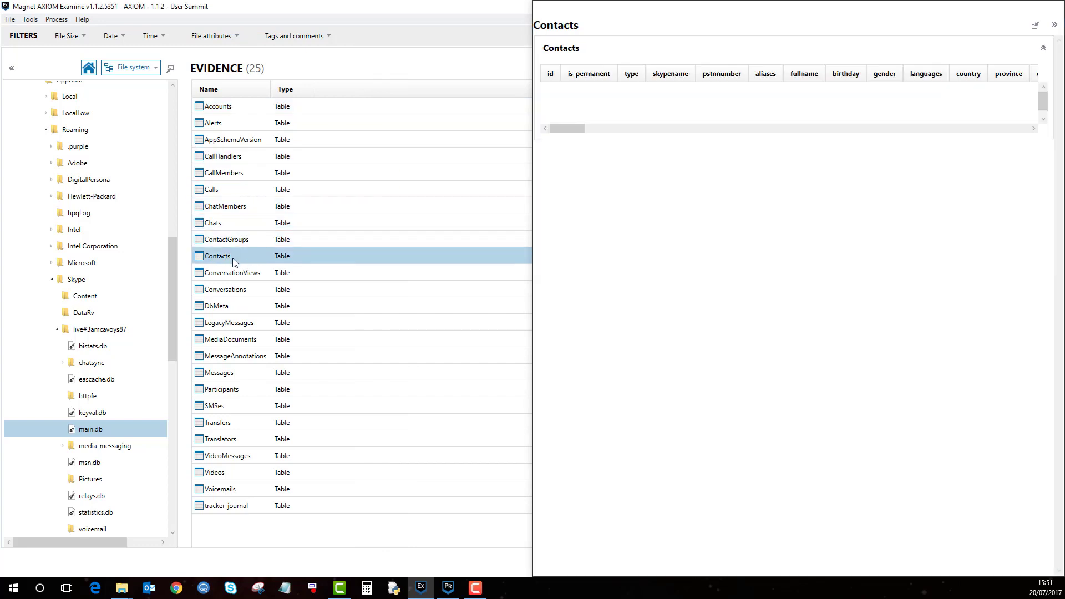
{"action": "left_click", "coordinate": [218, 256]}
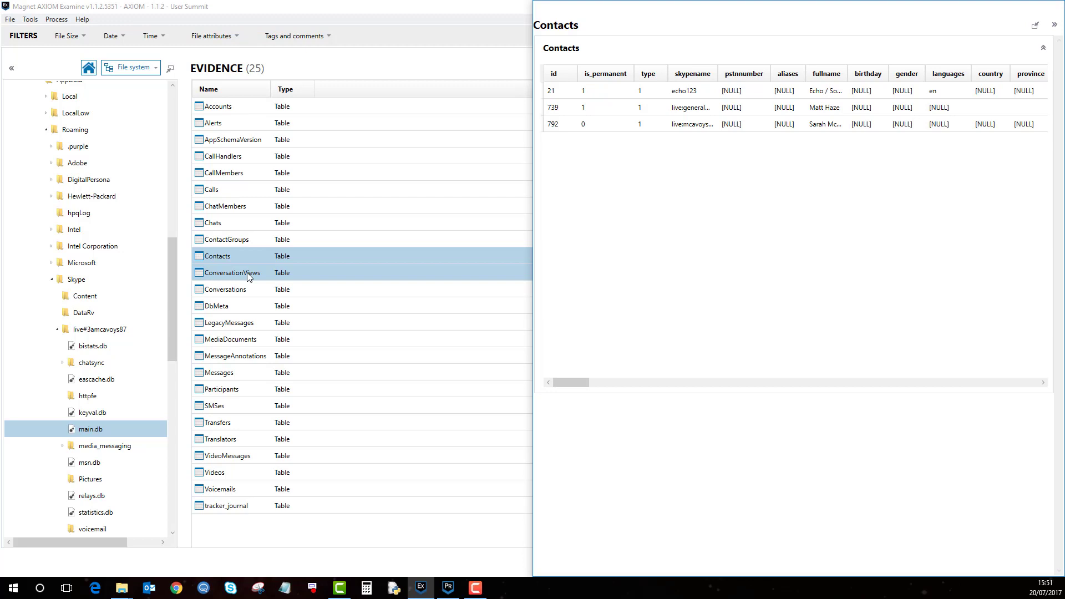
{"action": "left_click", "coordinate": [224, 288]}
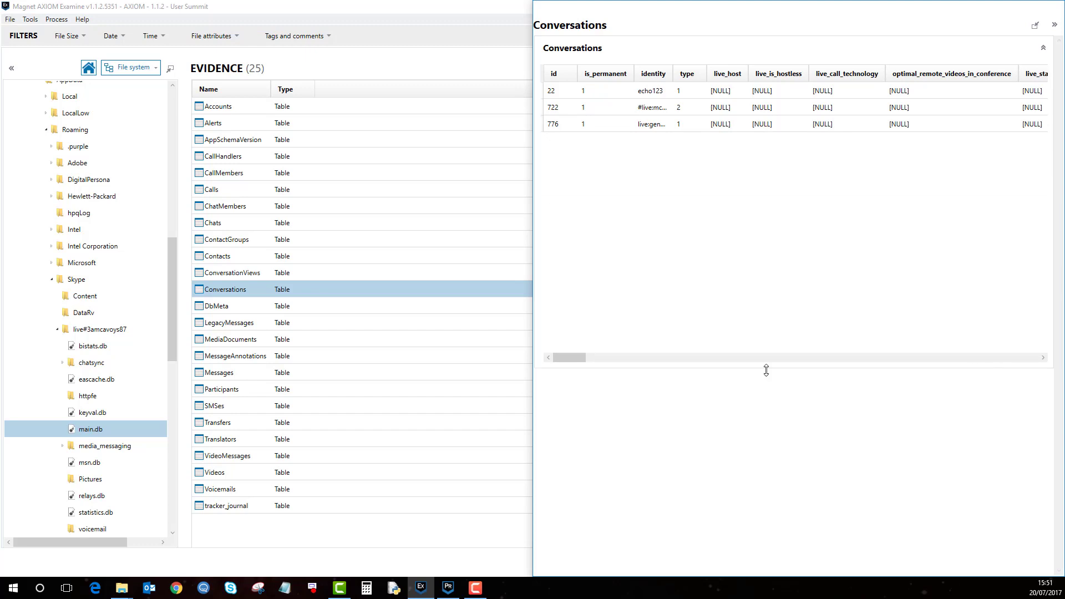
{"action": "left_click", "coordinate": [219, 373]}
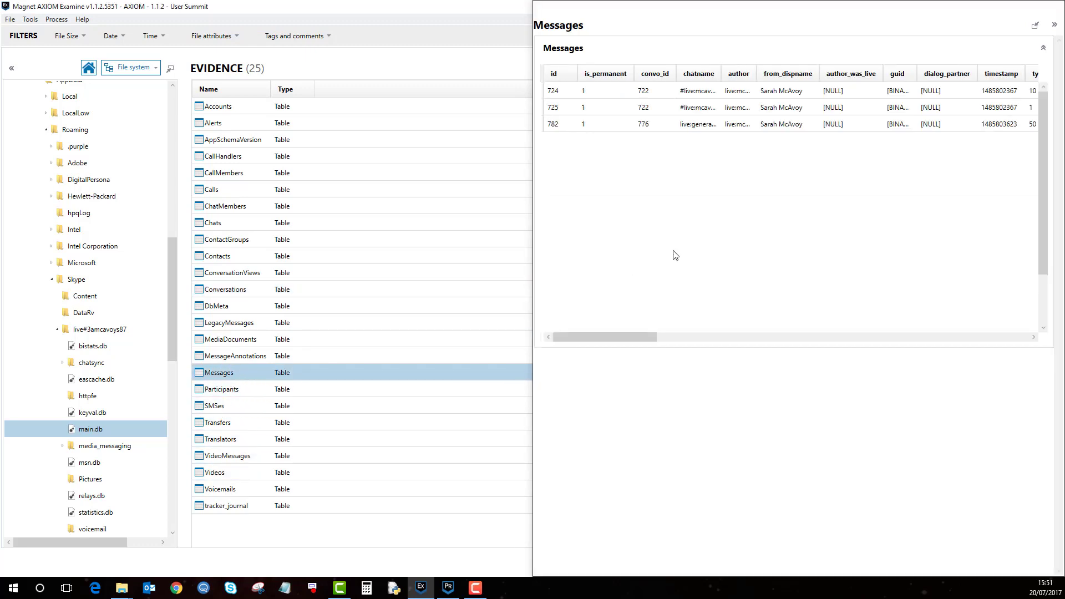
{"action": "left_click", "coordinate": [1049, 49]}
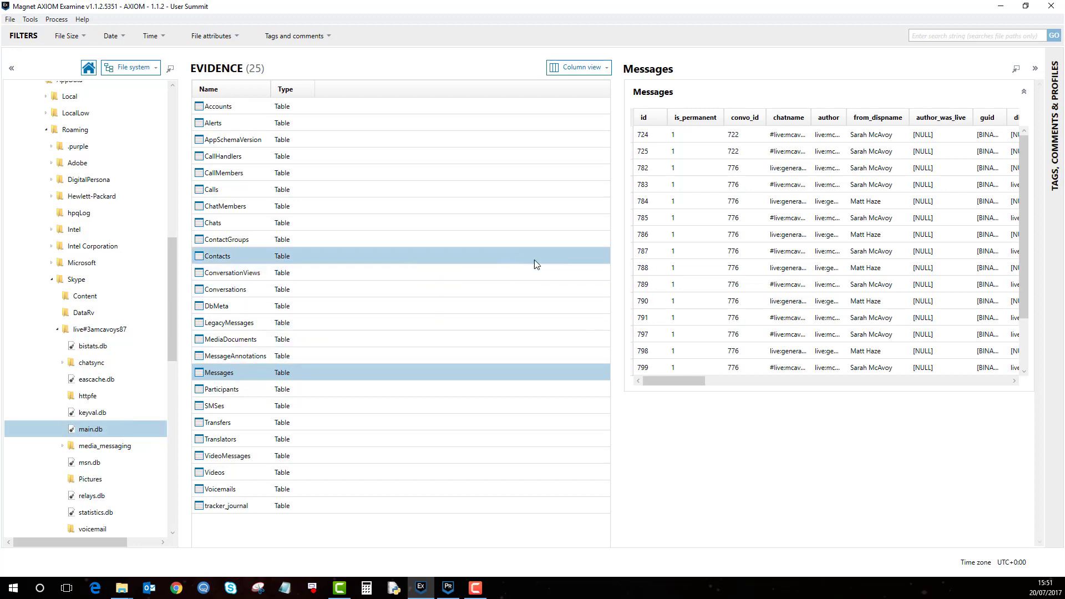
{"action": "scroll", "scroll_direction": "down", "scroll_amount": 3}
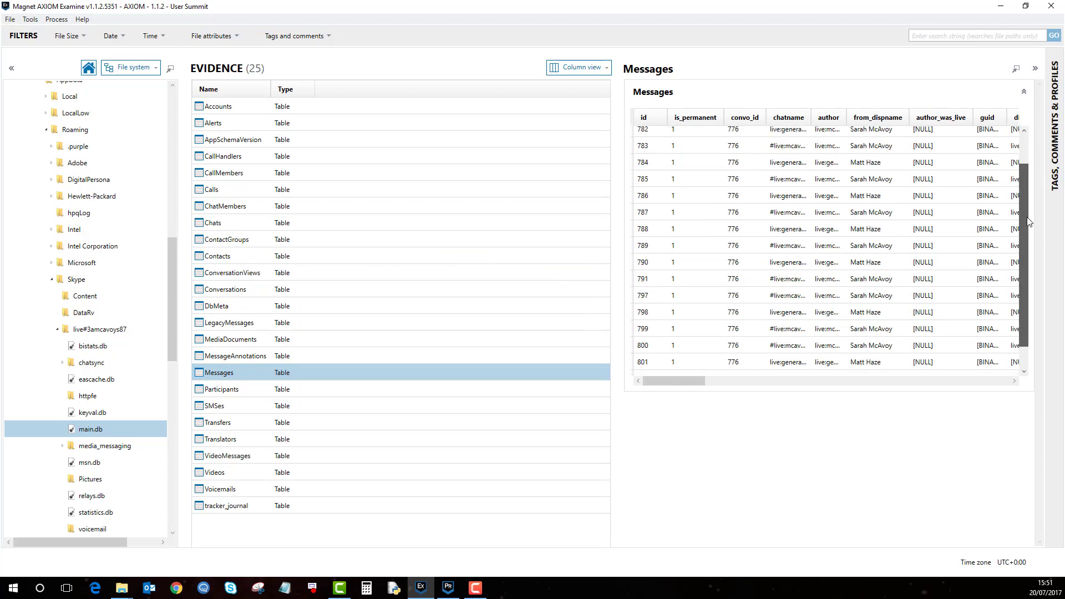
{"action": "scroll", "scroll_direction": "down", "scroll_amount": 3}
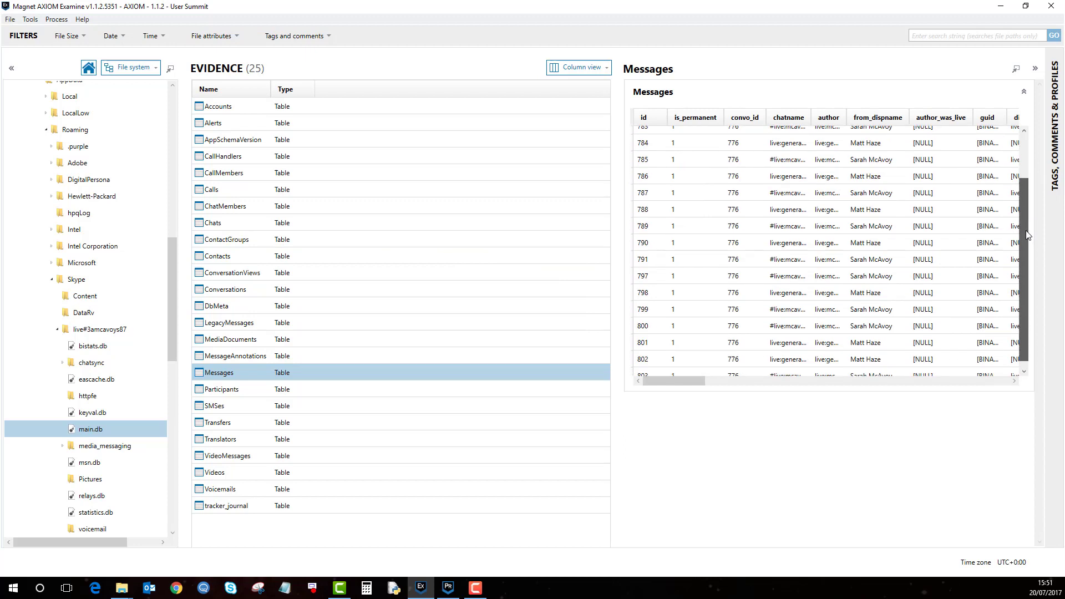
{"action": "scroll", "scroll_direction": "up", "scroll_amount": 3}
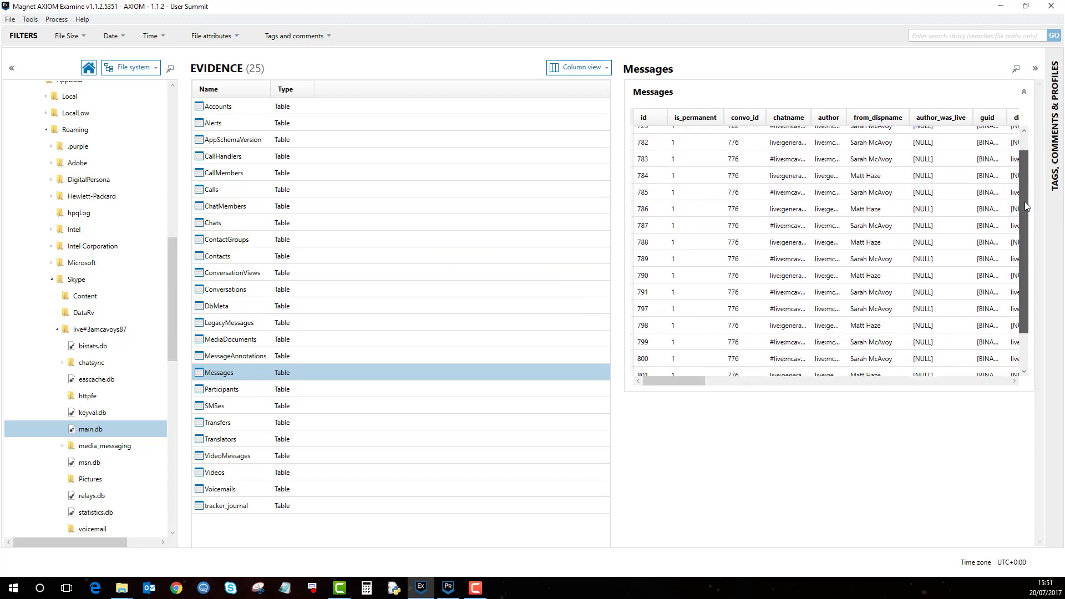
{"action": "scroll", "scroll_direction": "up", "scroll_amount": 3}
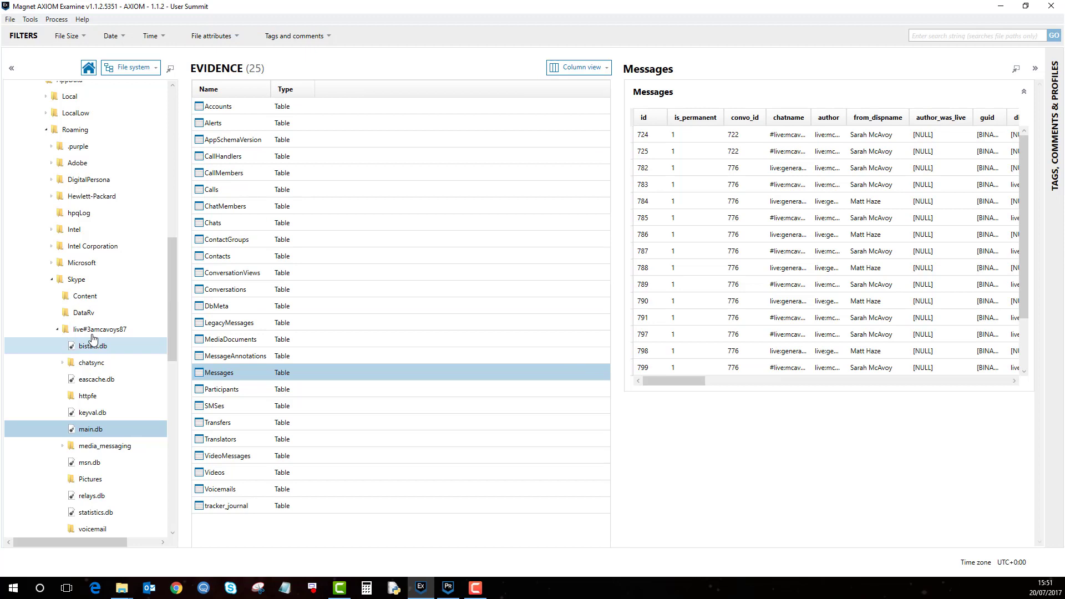
Select main.db in the Skype account folder and choose View related artifacts
{"action": "left_click", "coordinate": [100, 329]}
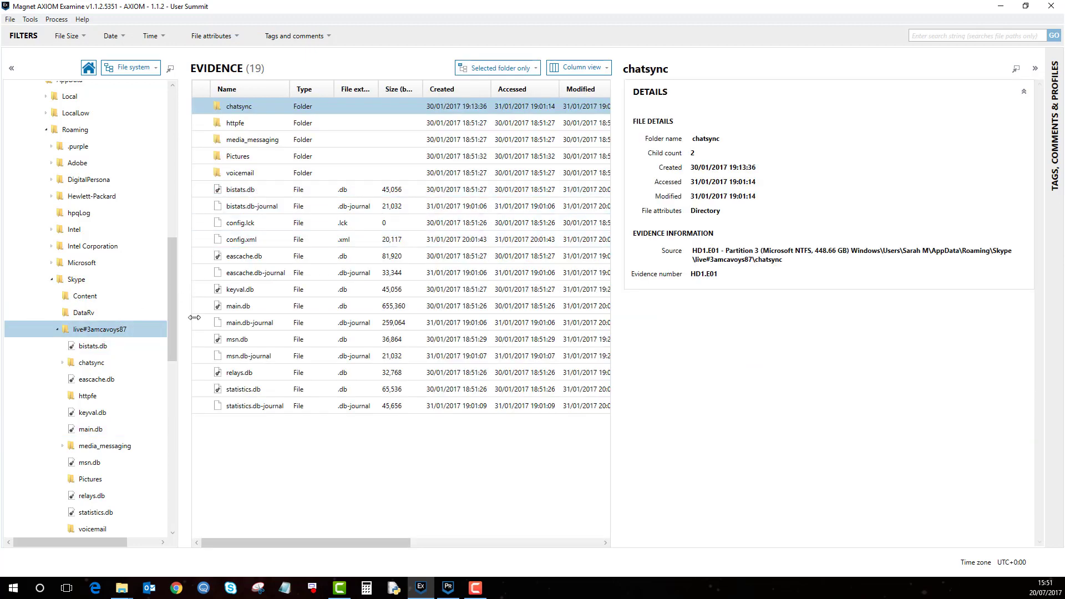
{"action": "left_click", "coordinate": [239, 306]}
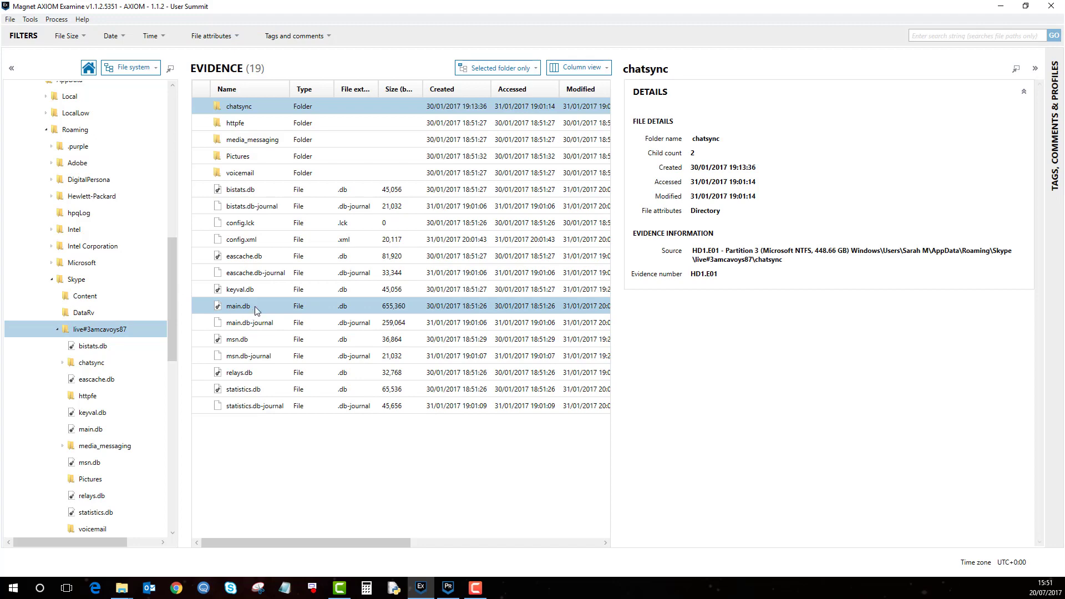
{"action": "mouse_move", "coordinate": [244, 308]}
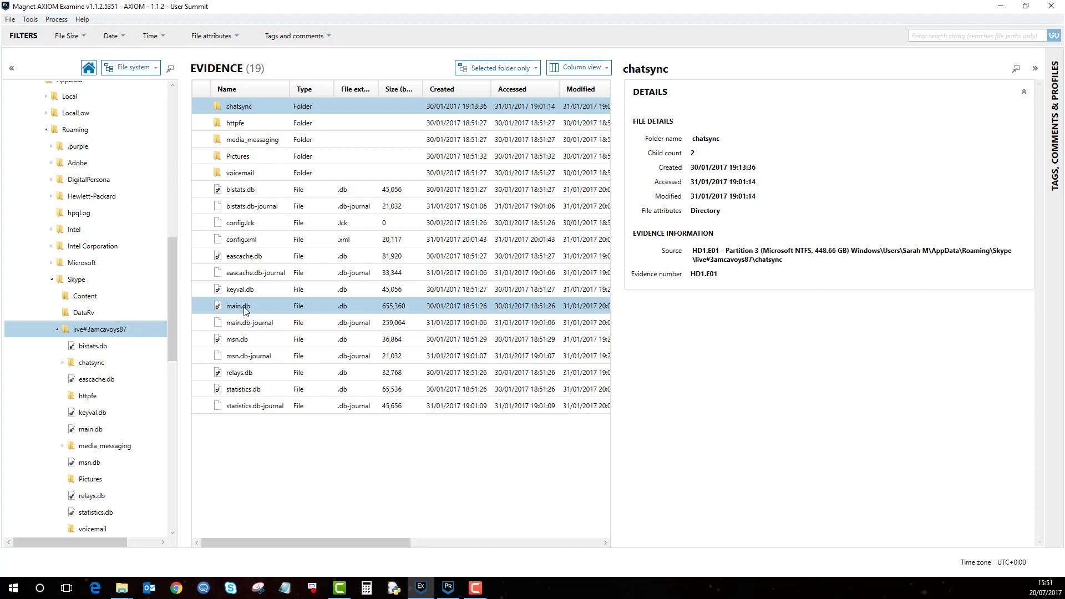
{"action": "left_click", "coordinate": [239, 305]}
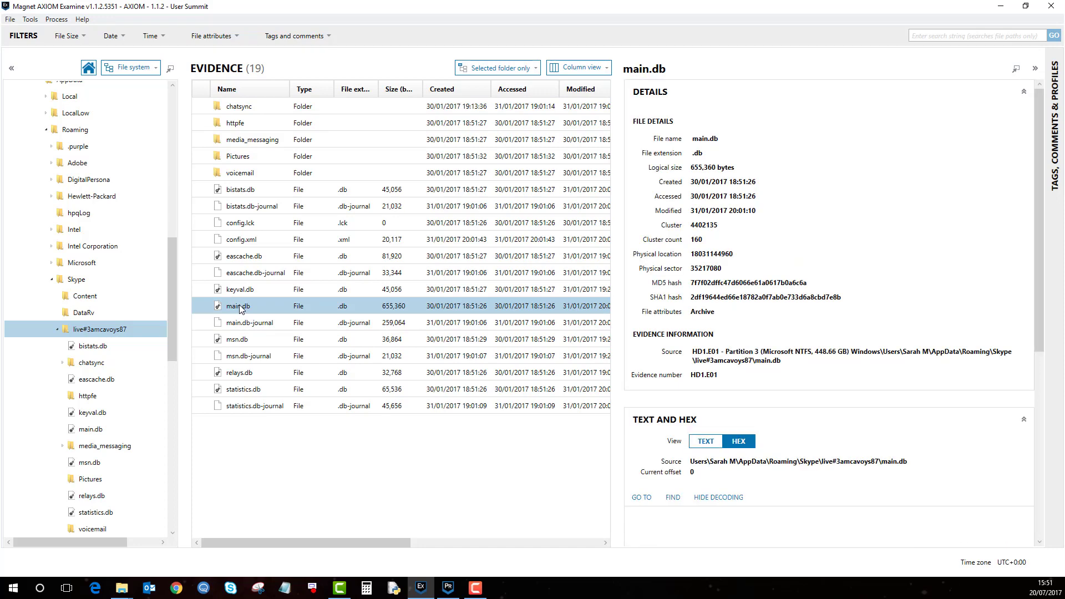
{"action": "right_click", "coordinate": [237, 305]}
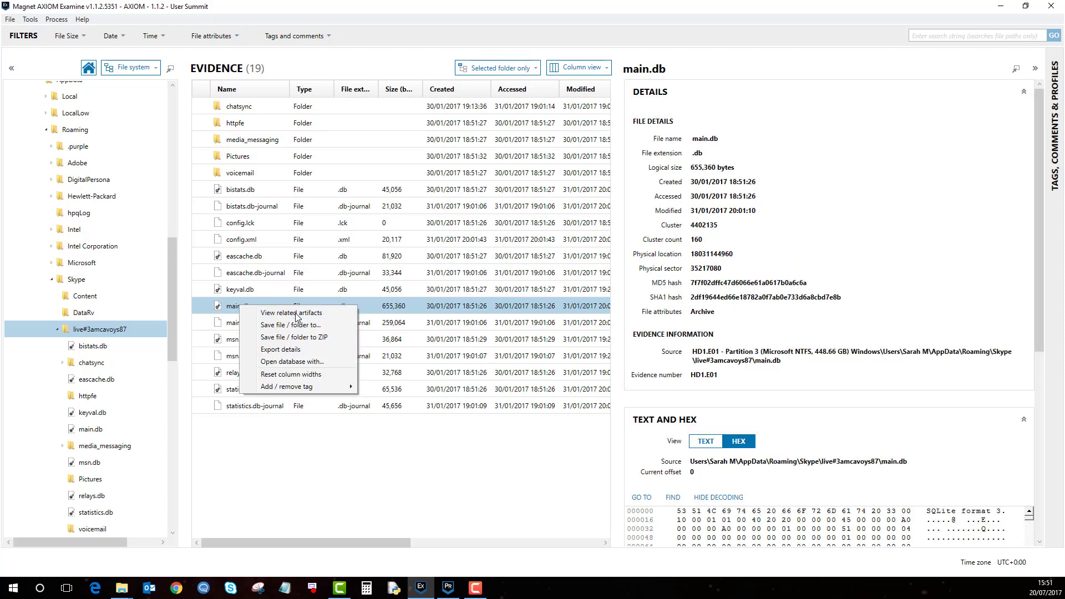
{"action": "left_click", "coordinate": [291, 312]}
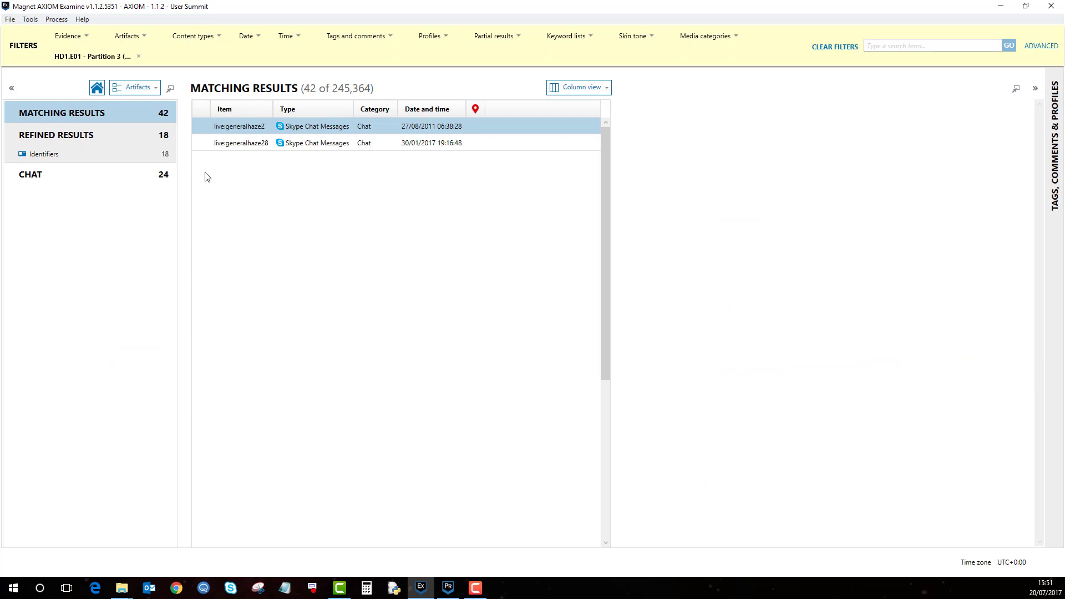
{"action": "mouse_move", "coordinate": [67, 175]}
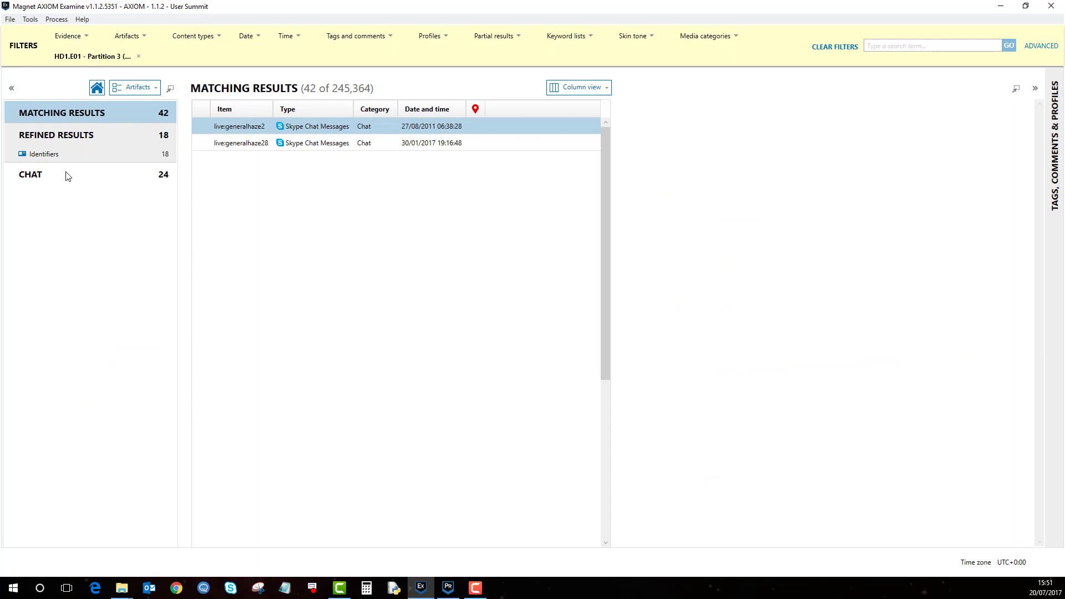
Filter the related results to the Chat category's 24 Skype accounts, messages and contacts
{"action": "left_click", "coordinate": [30, 175]}
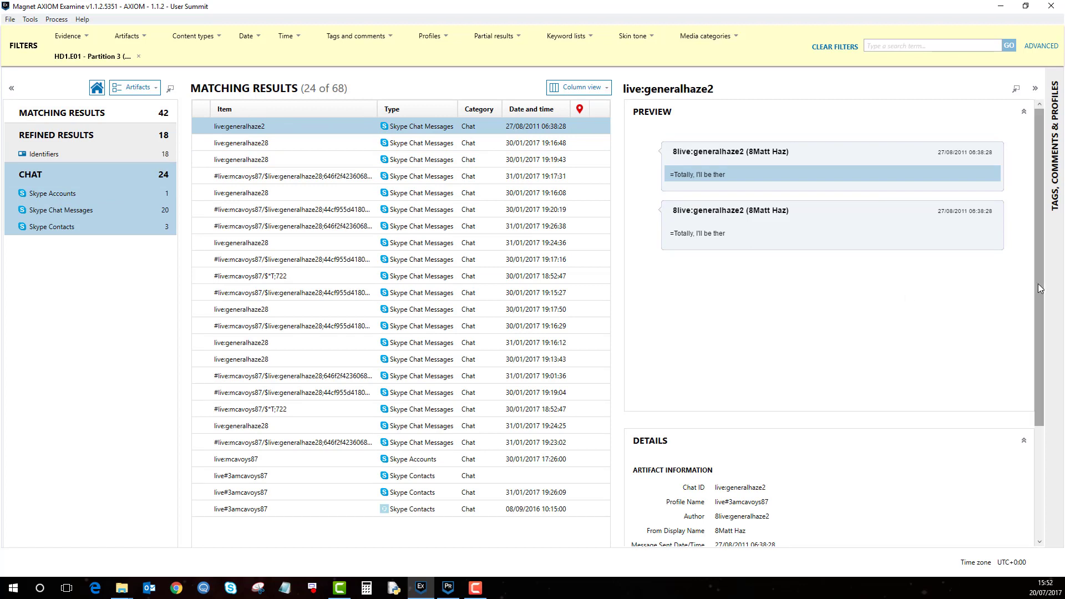
{"action": "mouse_move", "coordinate": [1024, 277]}
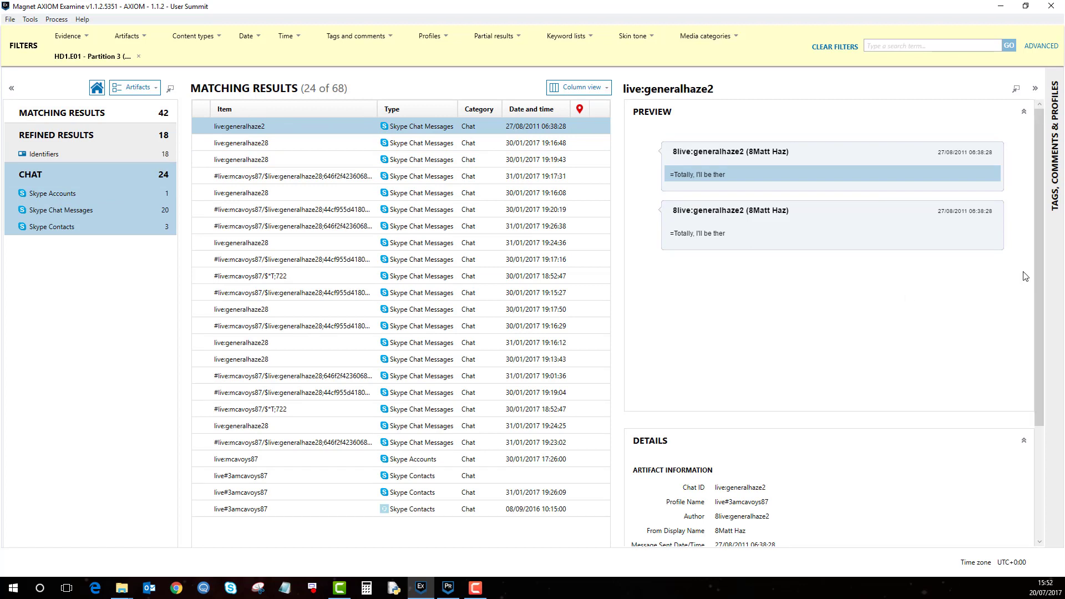
{"action": "mouse_move", "coordinate": [1019, 275]}
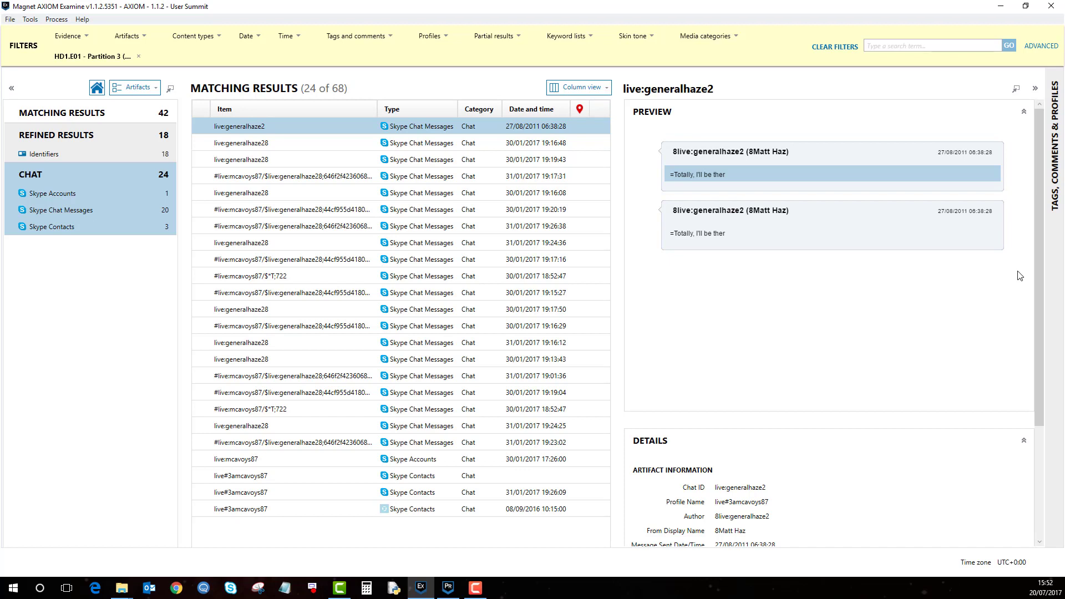